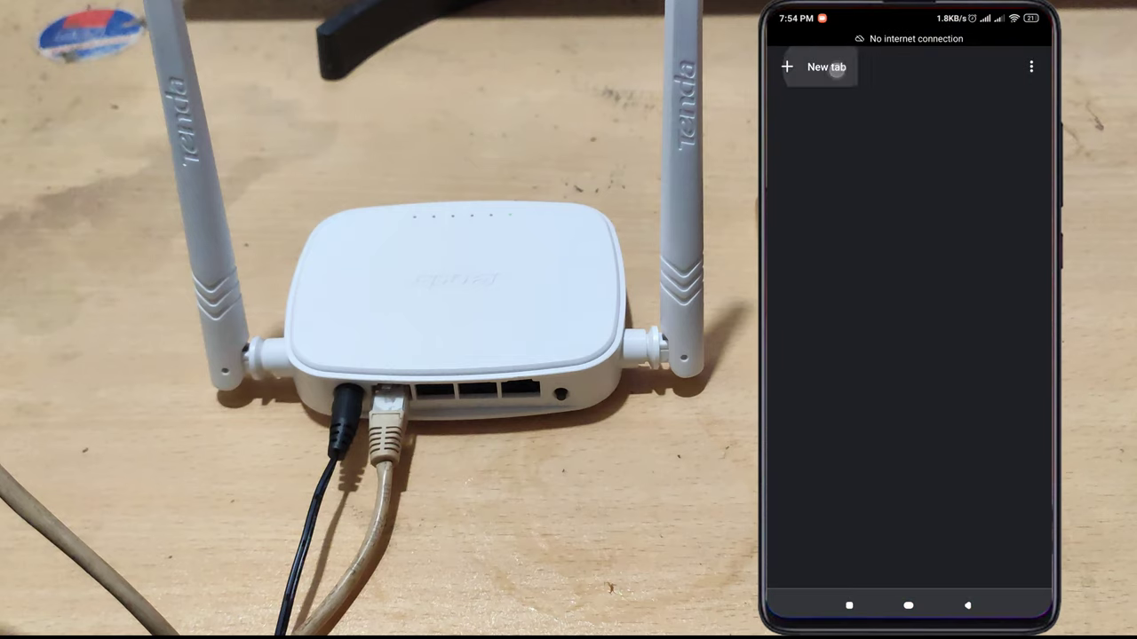
# Load the Tenda router quick setup page at 192.168.0.1 in Chrome
pyautogui.click(825, 66)
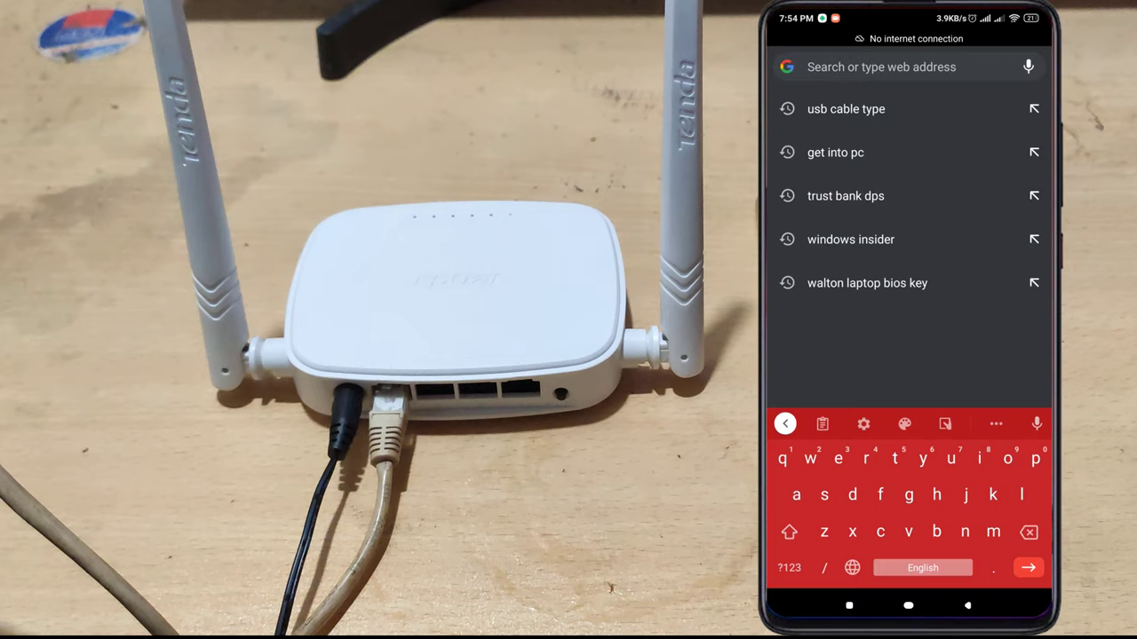
pyautogui.write('192.168.31.1')
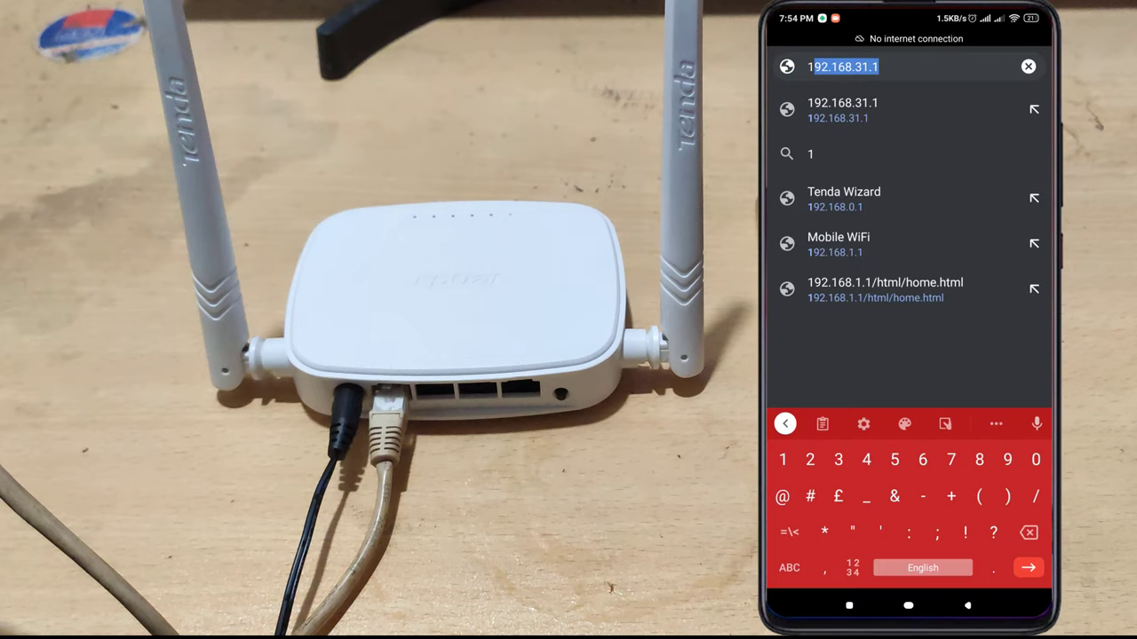
pyautogui.write('92')
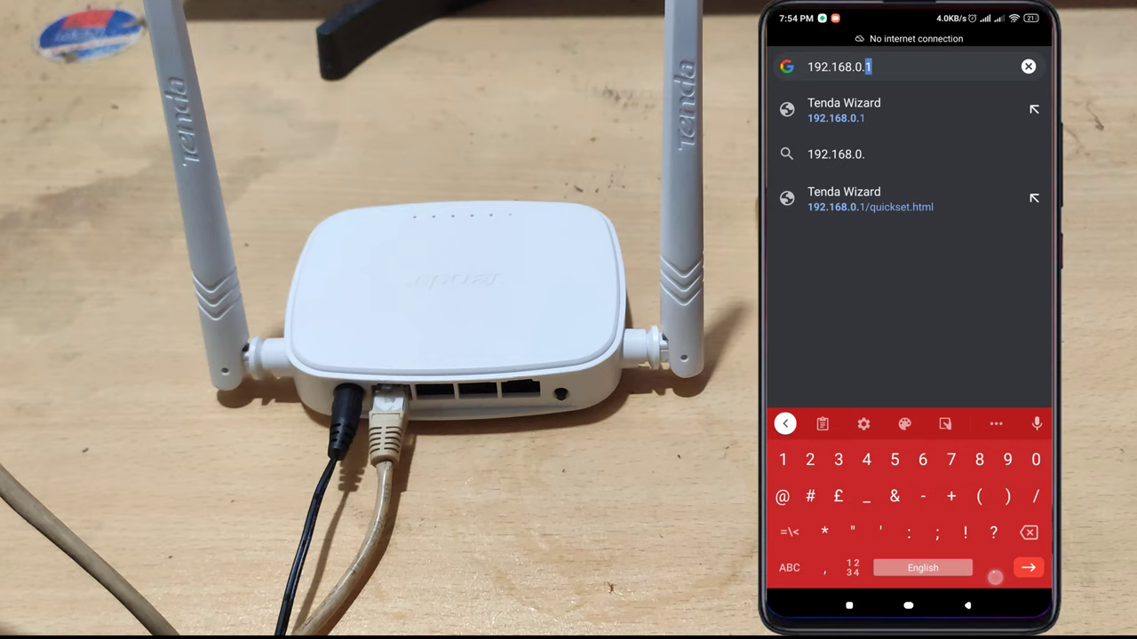
pyautogui.write('1')
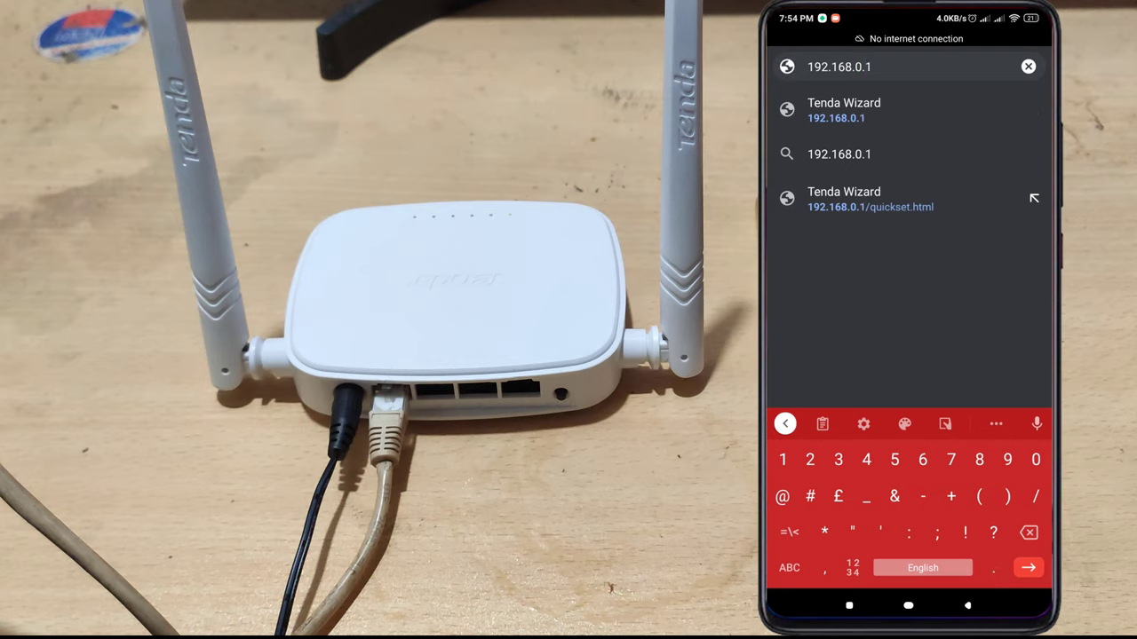
pyautogui.click(870, 198)
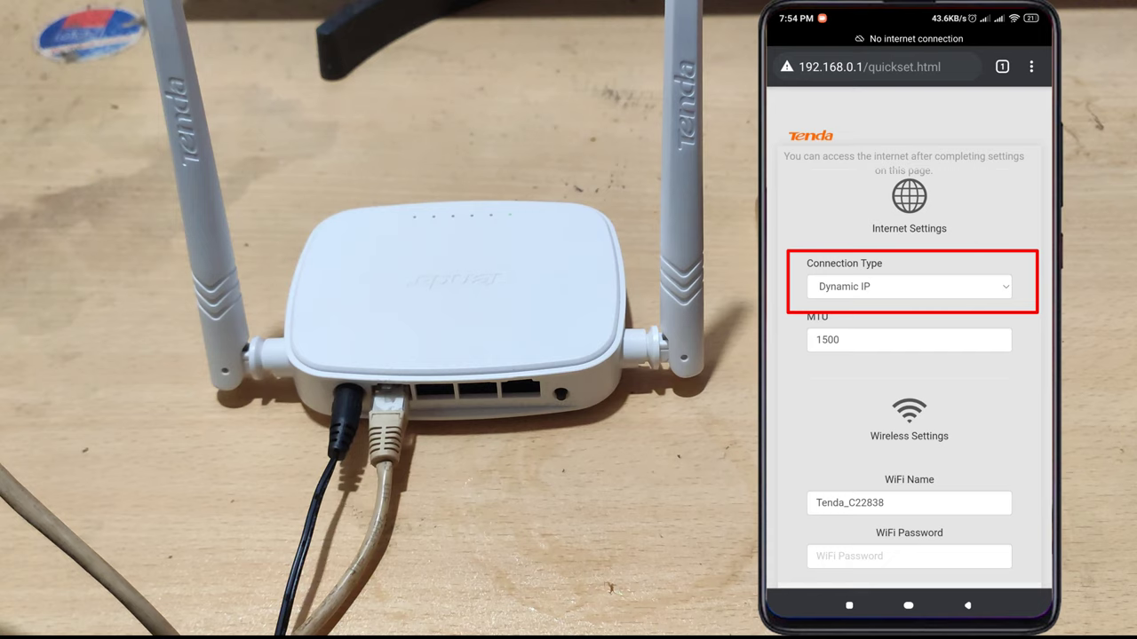
# Change the connection type from Dynamic IP to PPPoE and select the User Name field
pyautogui.click(909, 286)
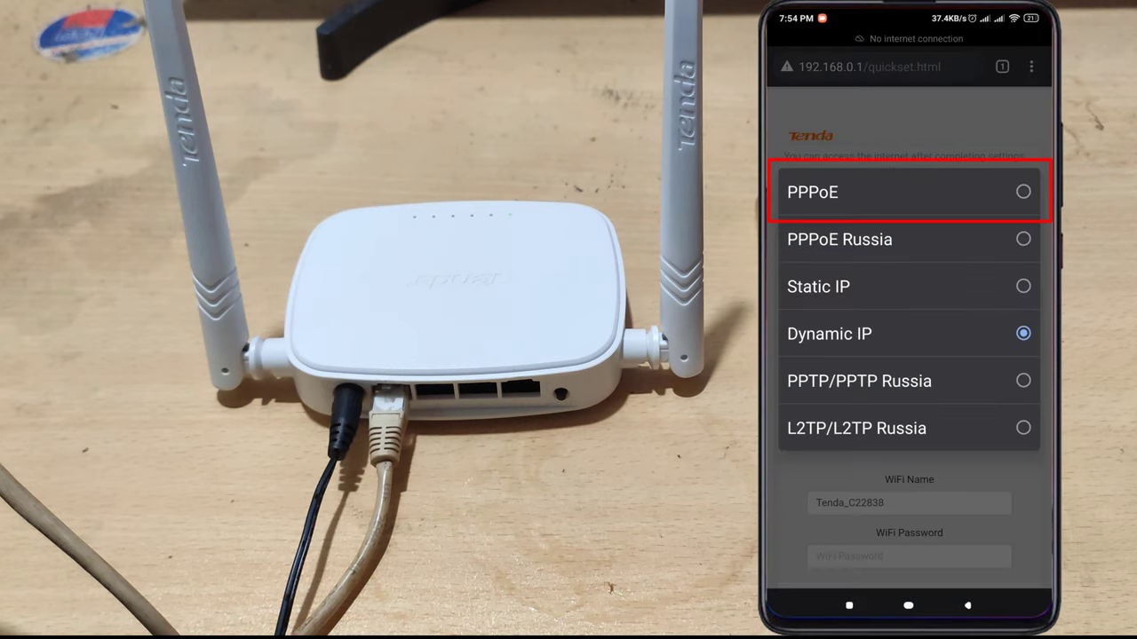
pyautogui.click(906, 192)
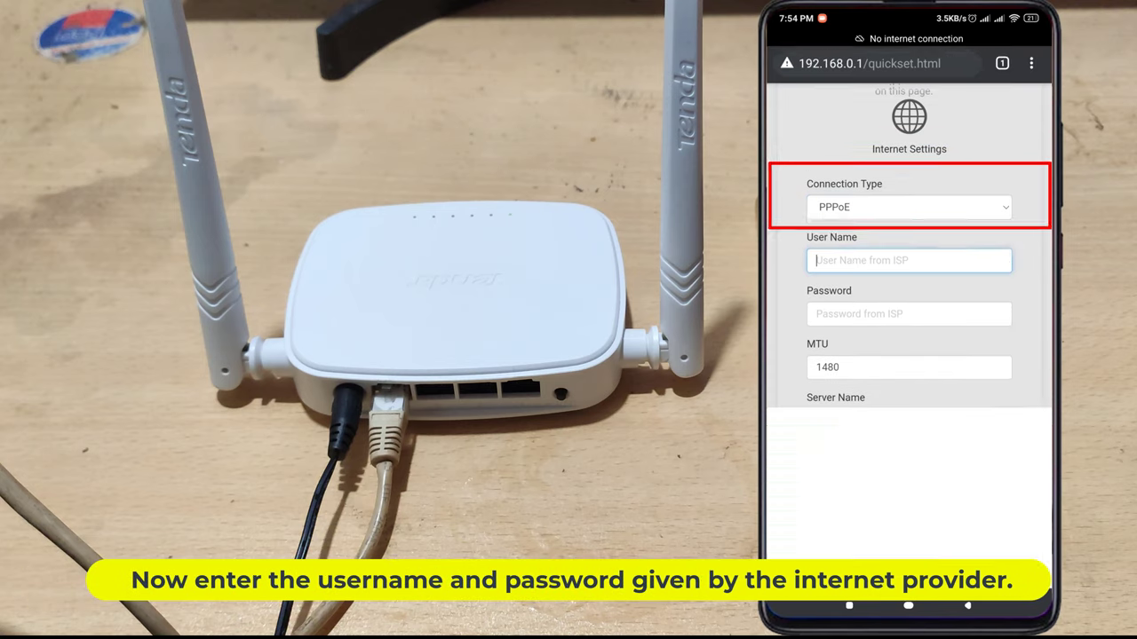
pyautogui.click(907, 260)
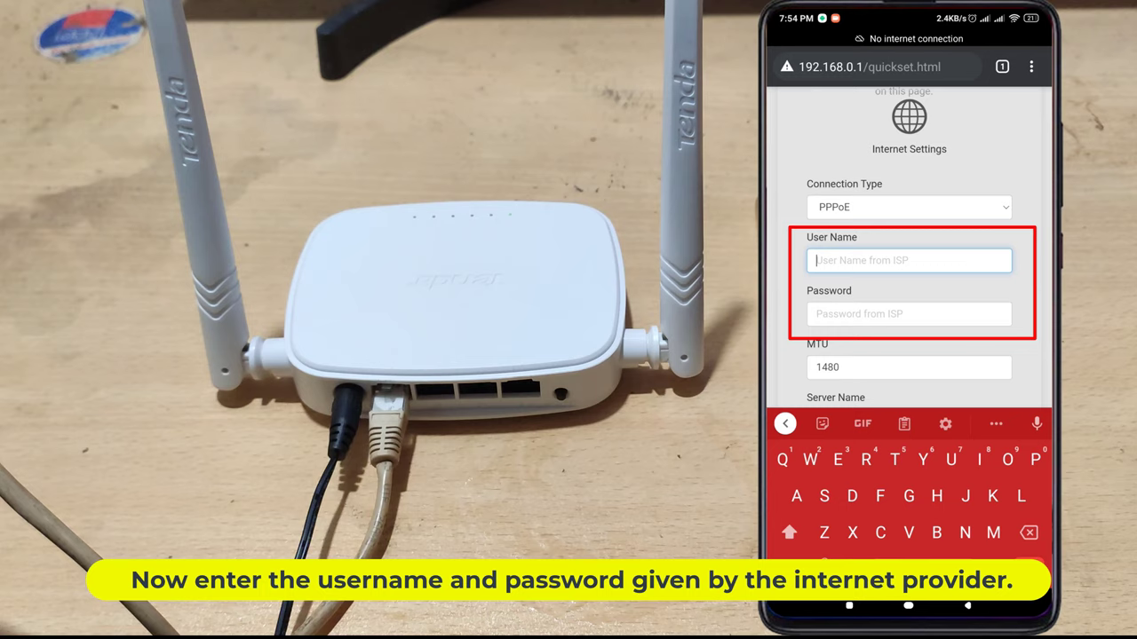
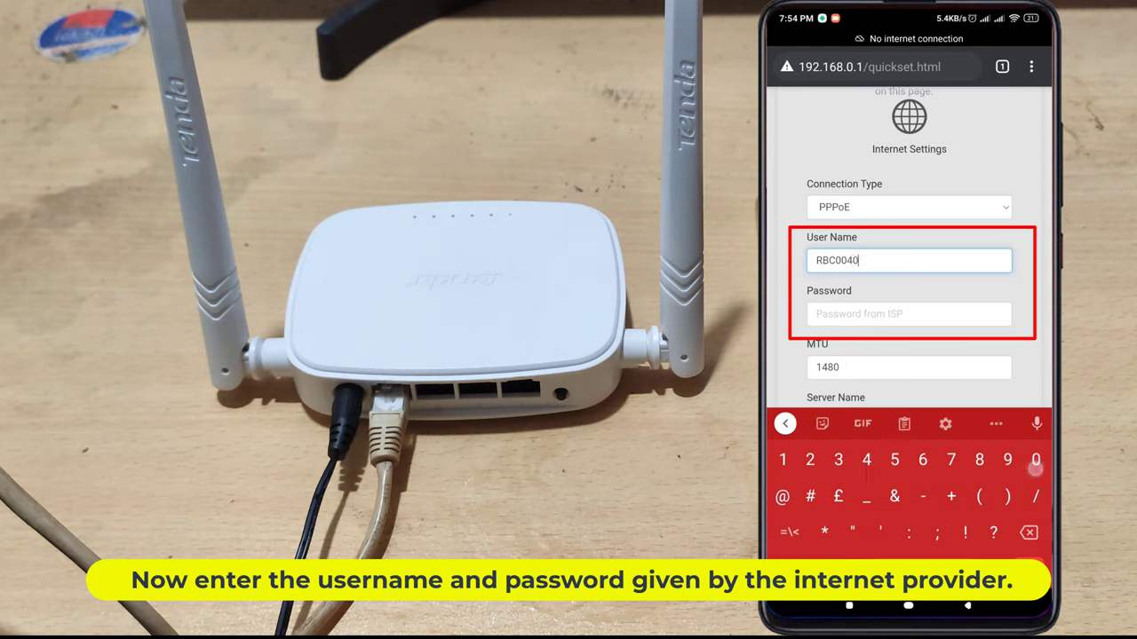
pyautogui.click(908, 313)
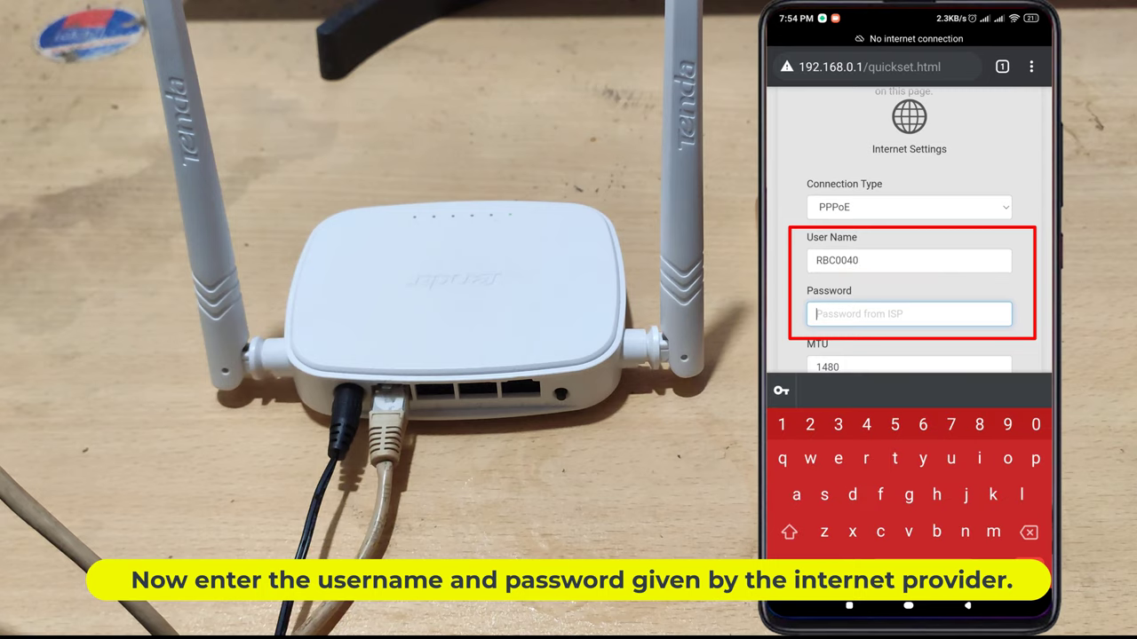
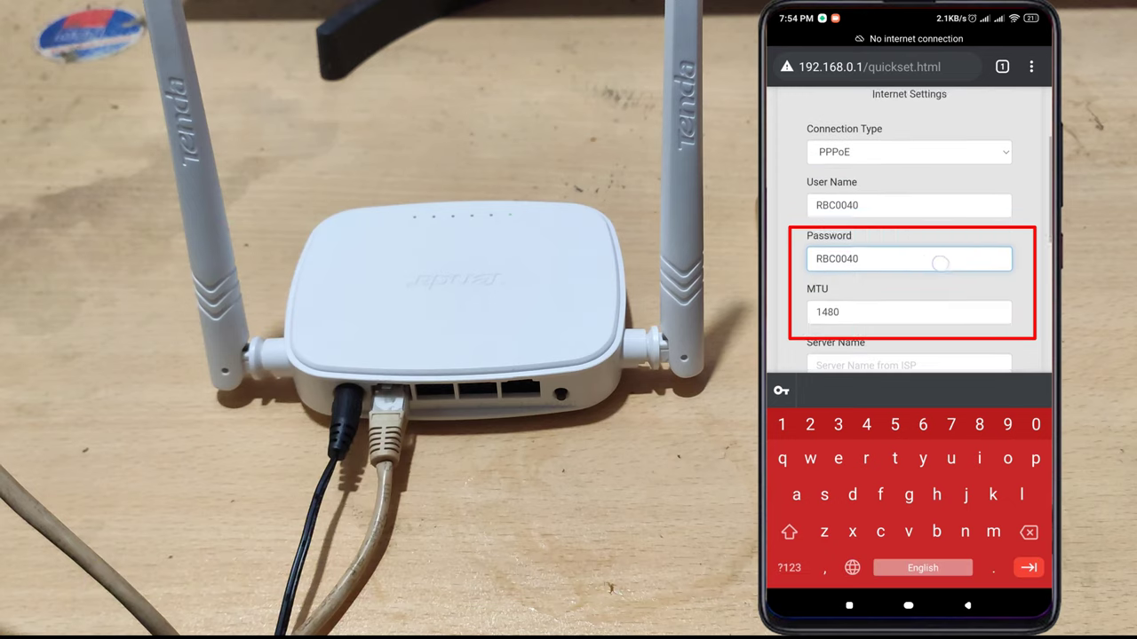
pyautogui.scroll(-3)
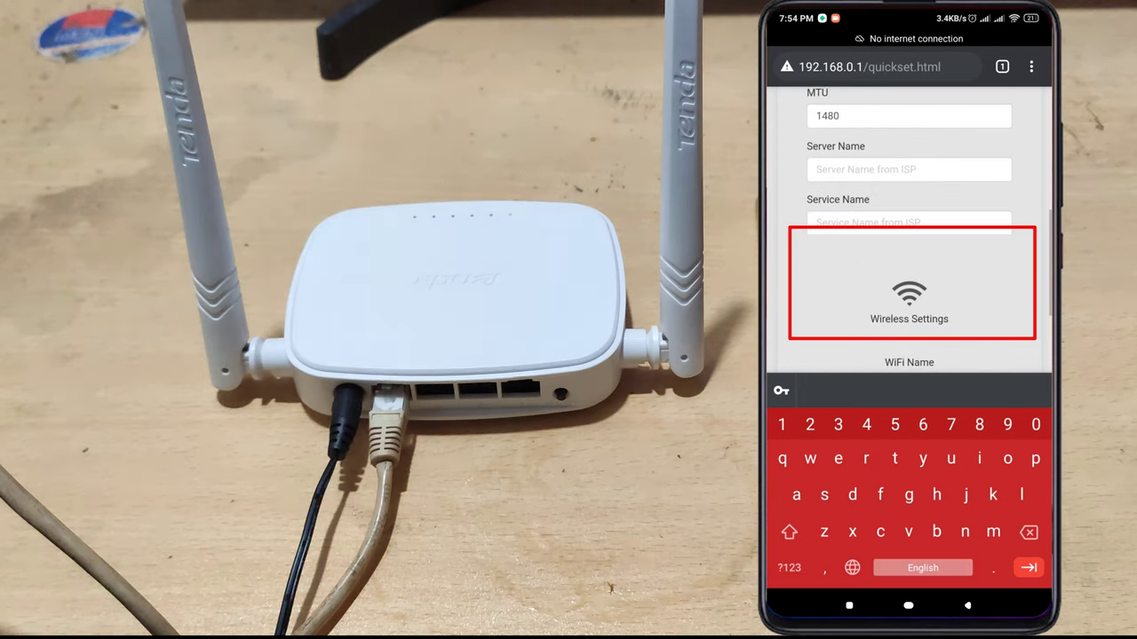
pyautogui.scroll(-3)
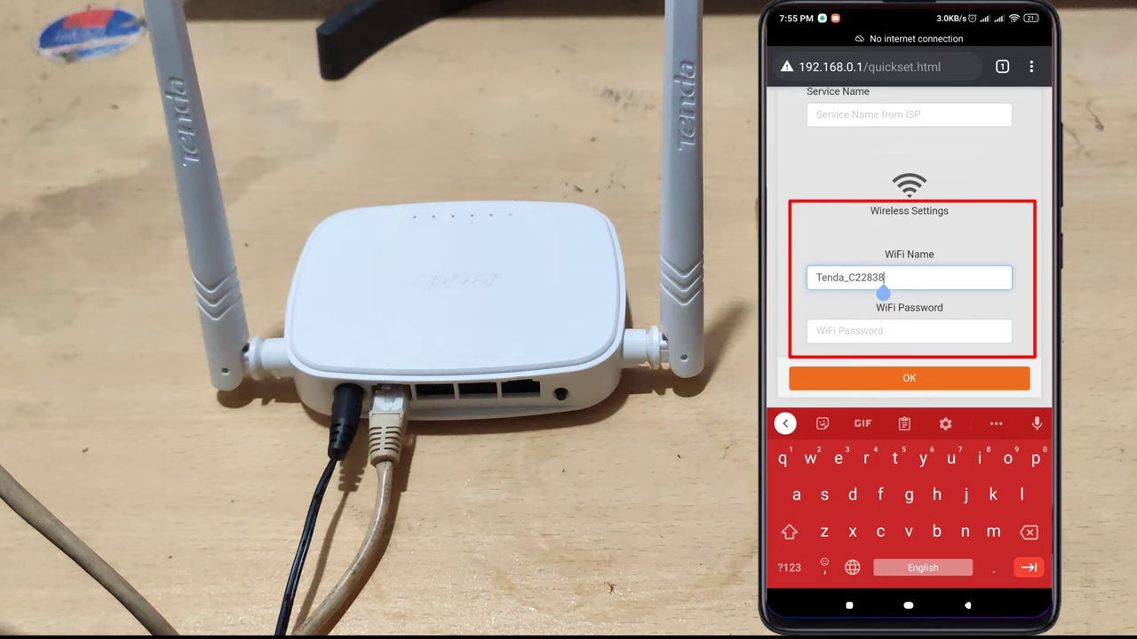
pyautogui.press('backspace')
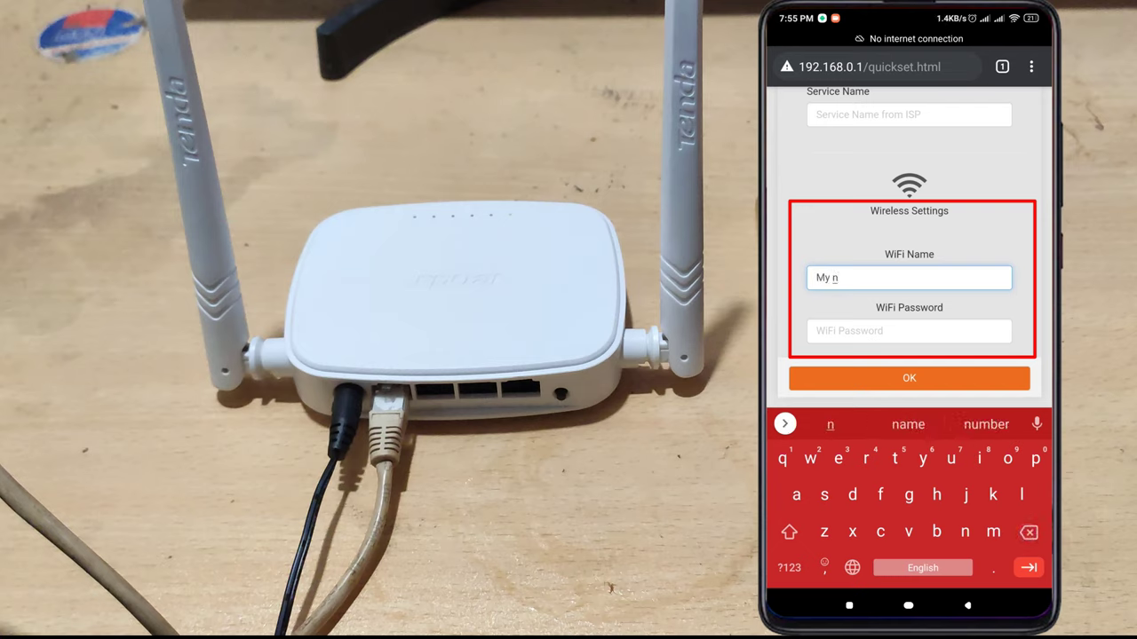
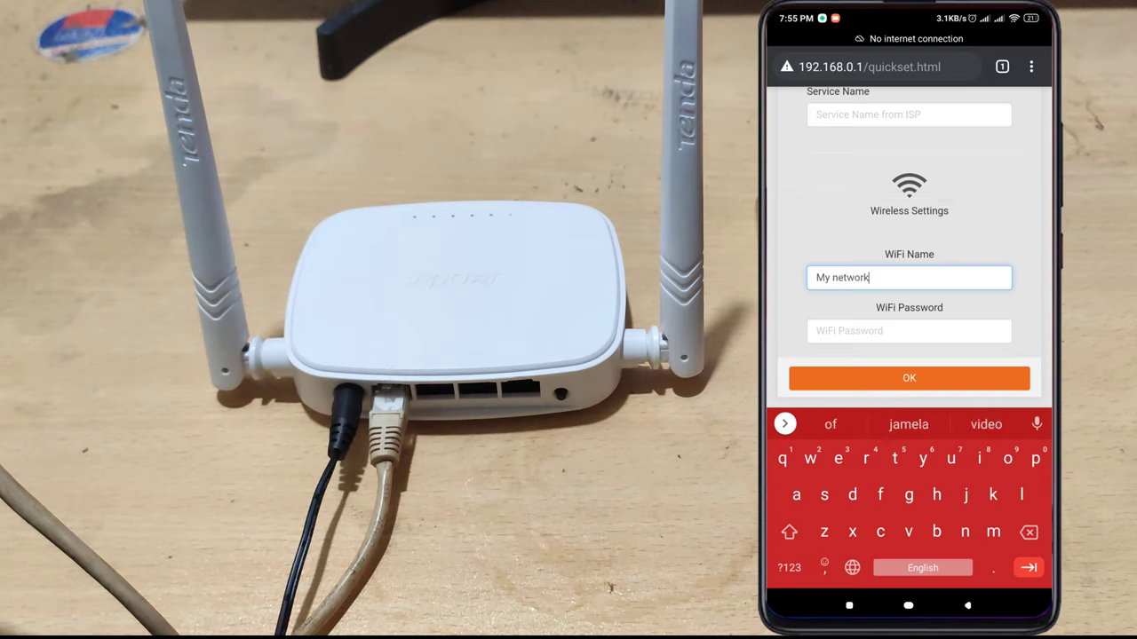
pyautogui.click(788, 568)
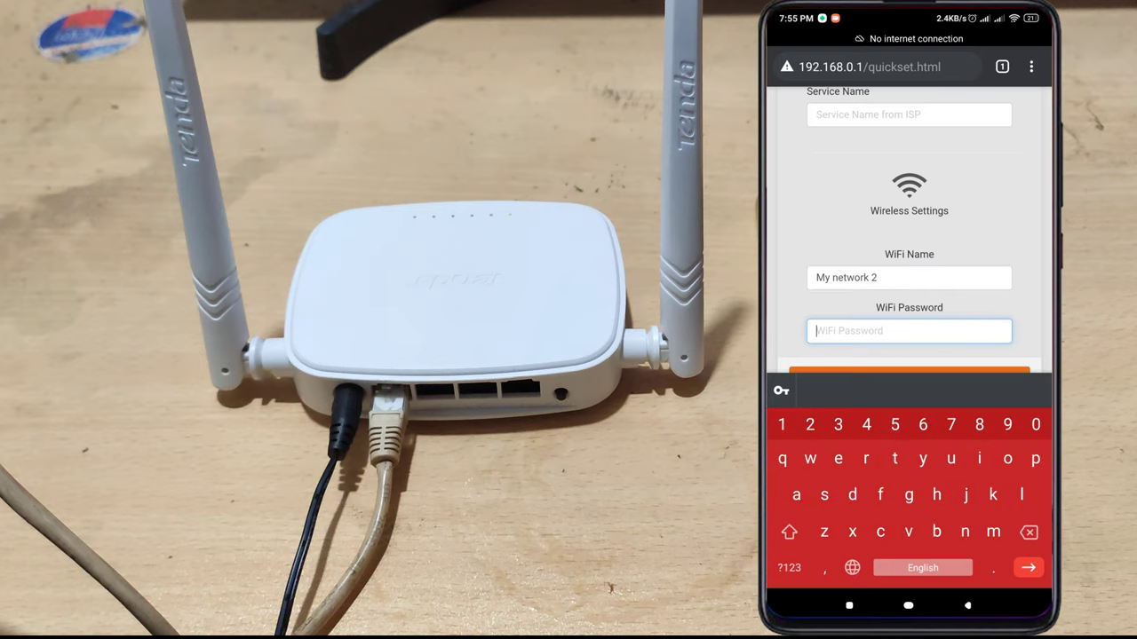
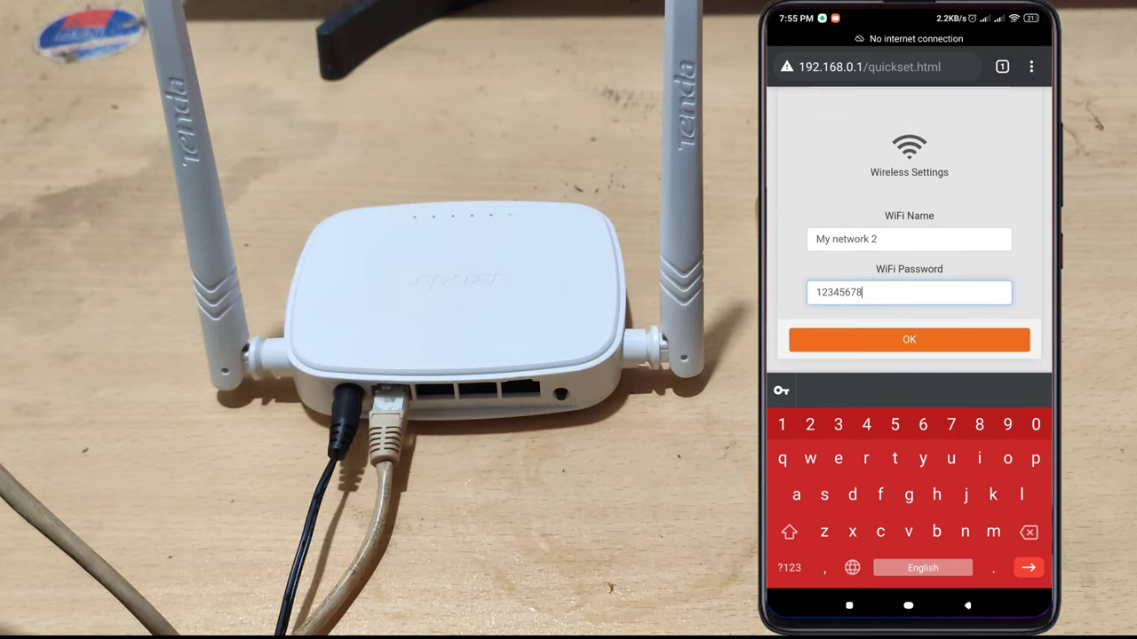
# Save the quick setup settings and confirm
pyautogui.click(909, 339)
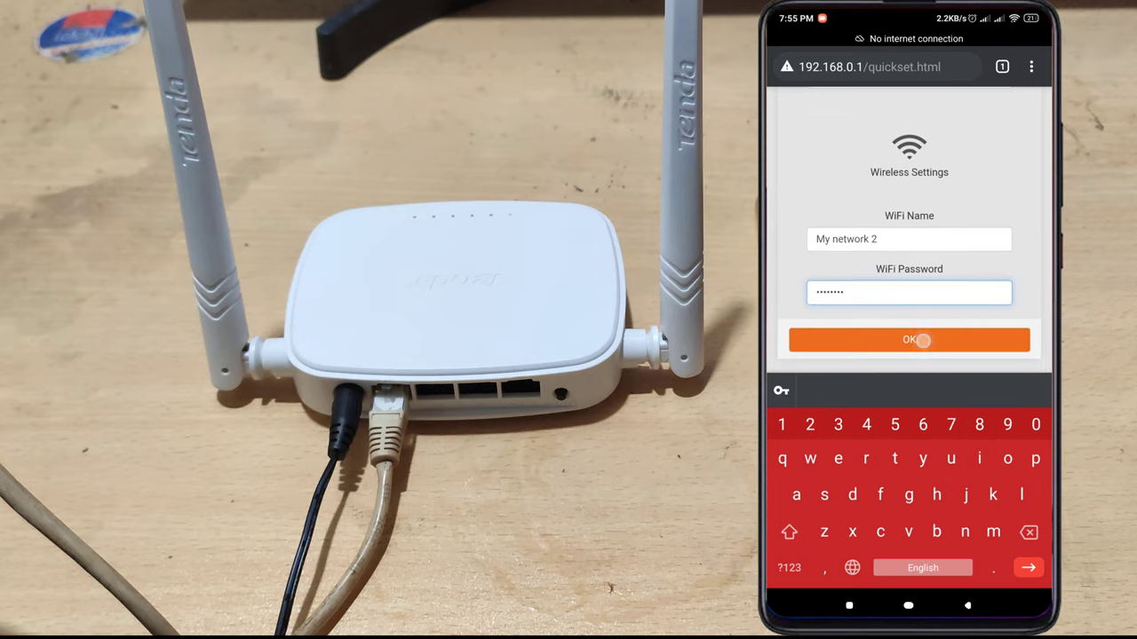
pyautogui.click(909, 341)
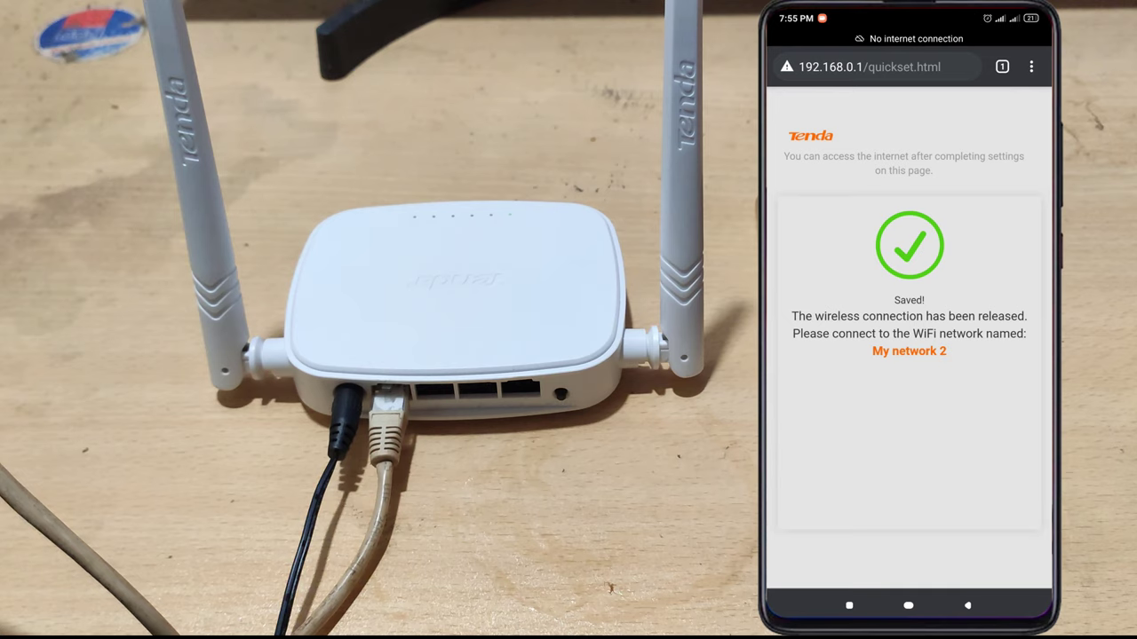
pyautogui.click(907, 606)
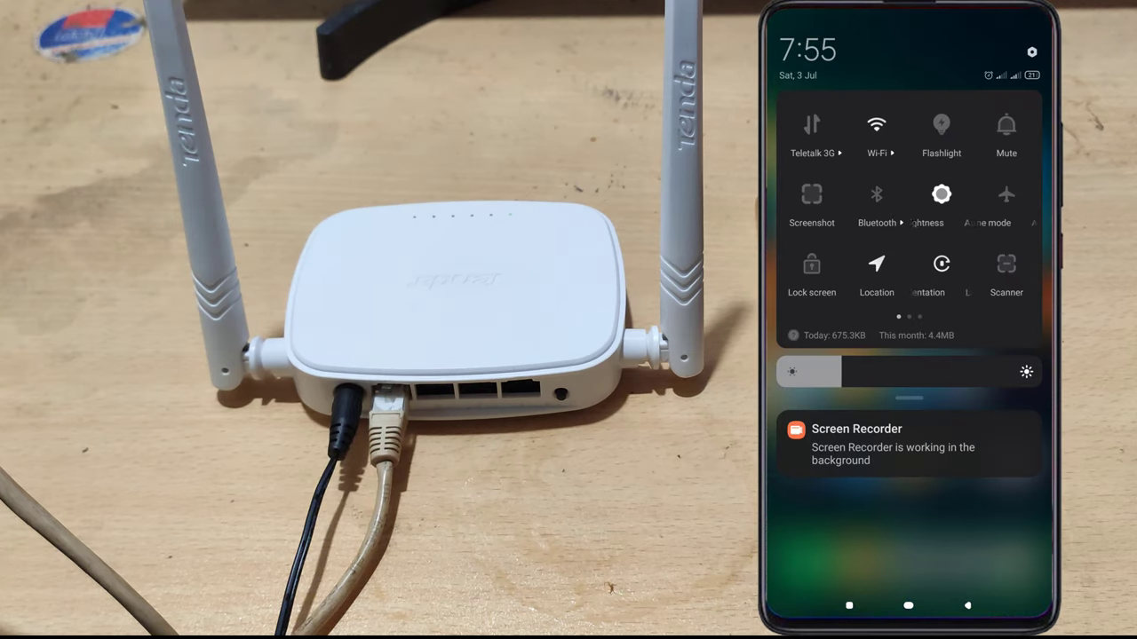
pyautogui.click(876, 133)
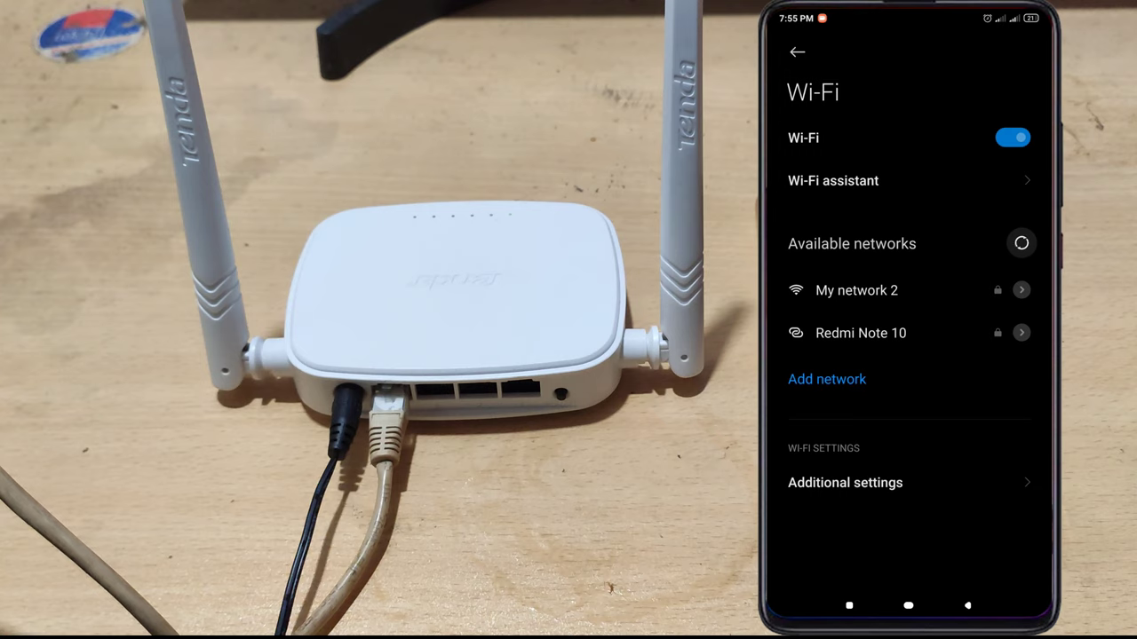
pyautogui.click(856, 290)
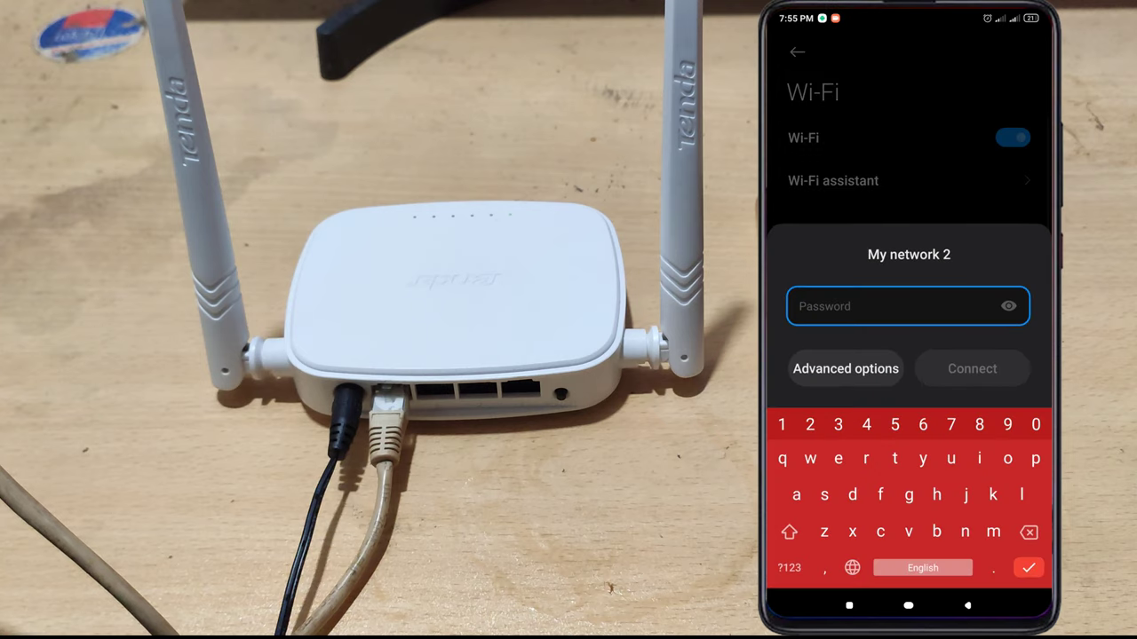
pyautogui.click(837, 424)
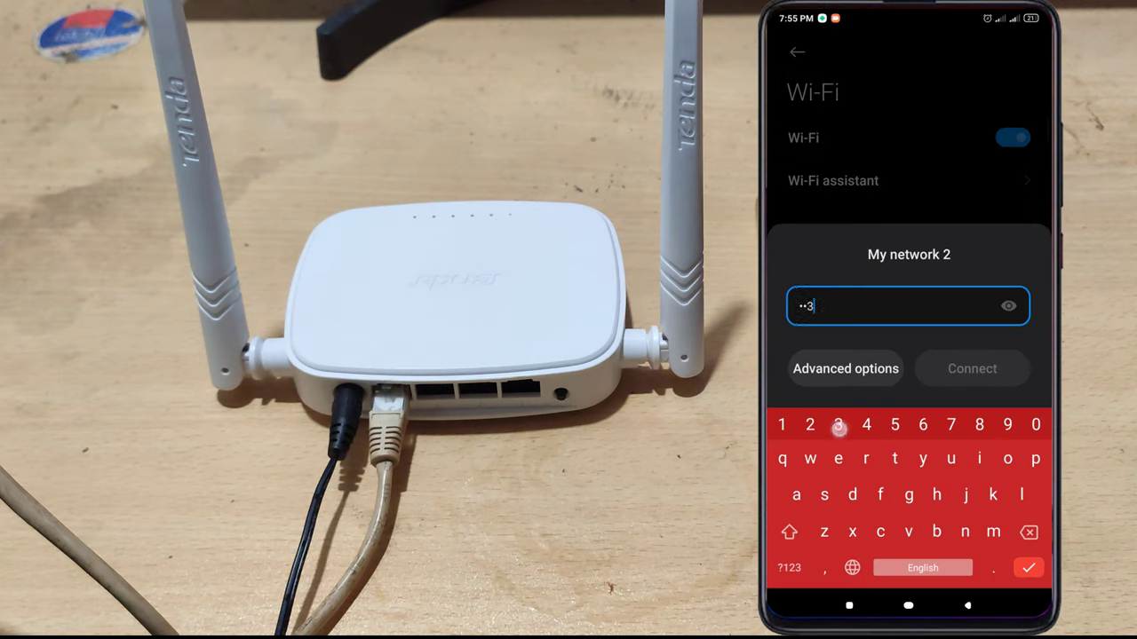
pyautogui.click(979, 424)
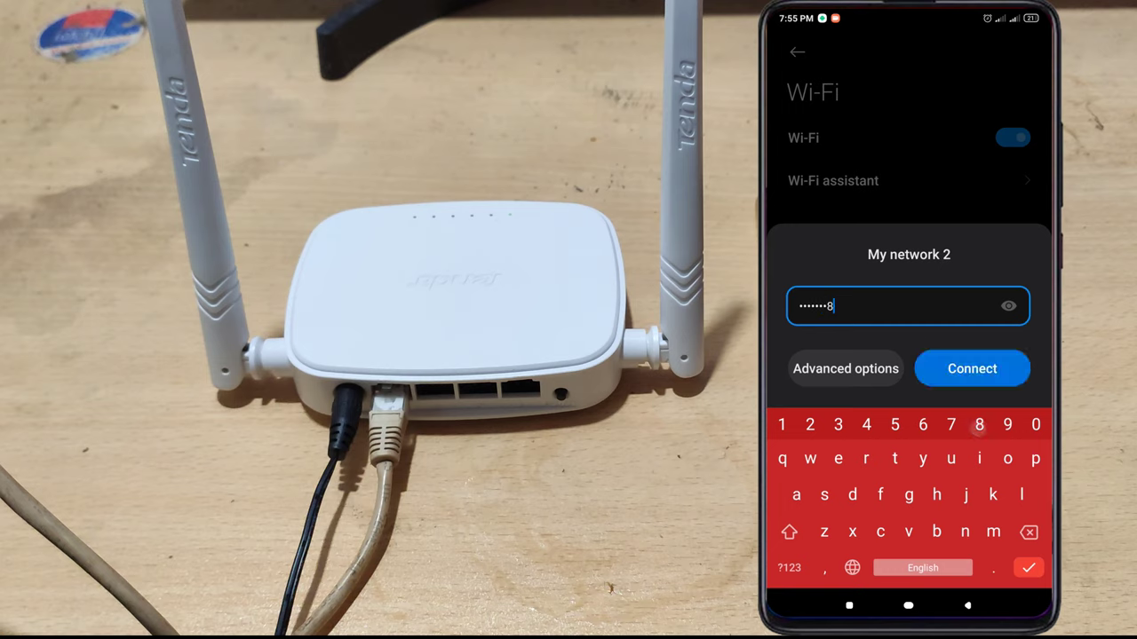
pyautogui.click(972, 369)
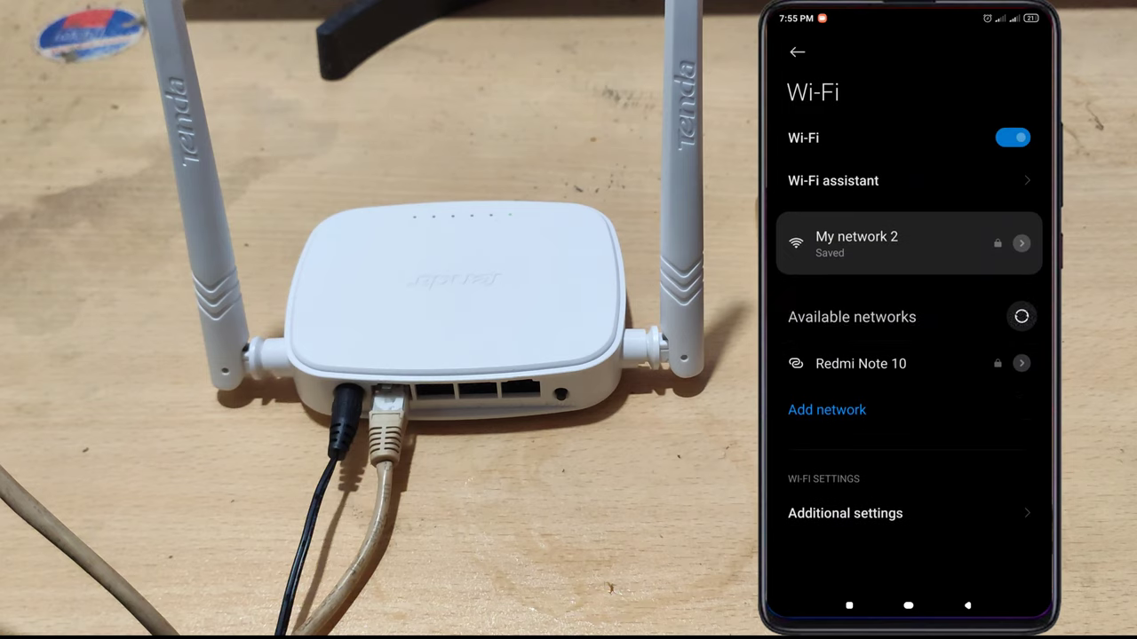
pyautogui.click(897, 244)
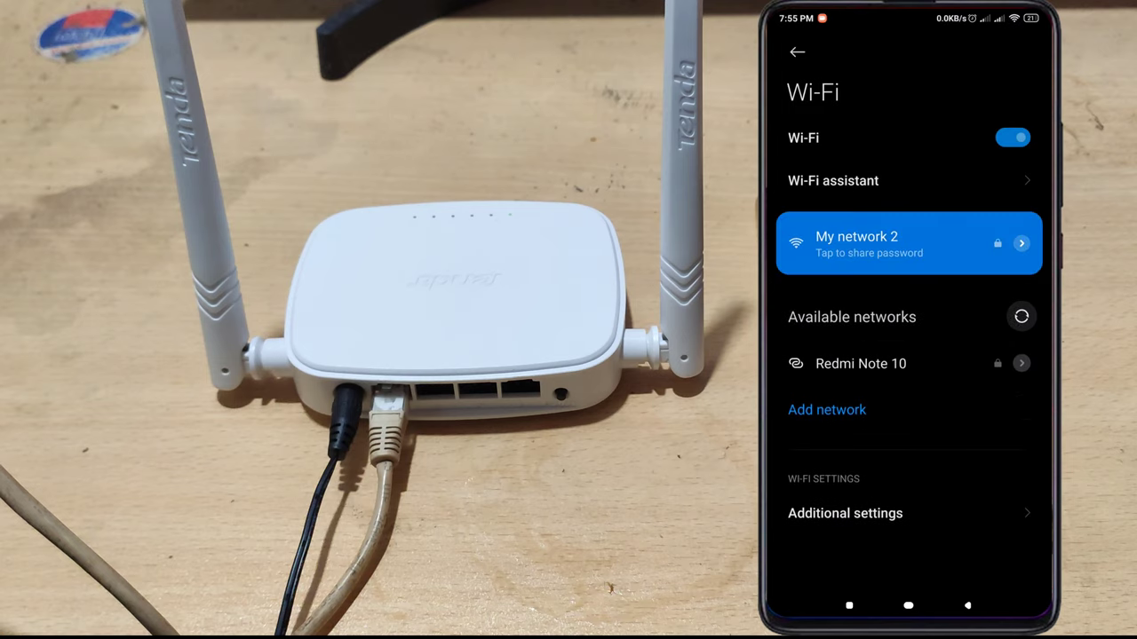